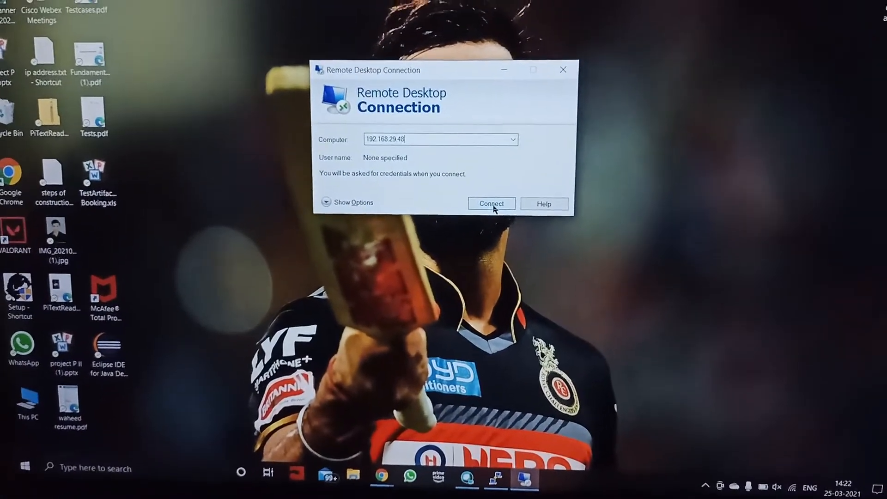
- Connect to the Raspberry Pi at 192.168.29.48 over Remote Desktop
click(490, 204)
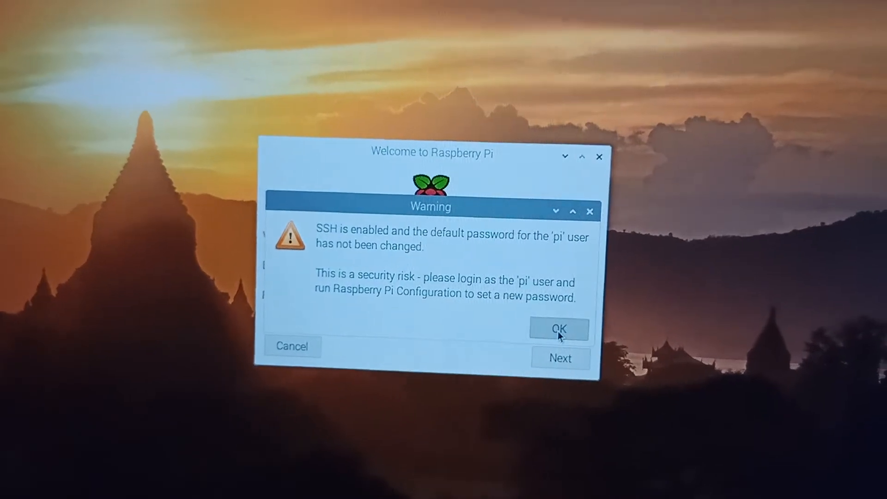
- Dismiss the SSH password warning and set the country to India with Kolkata timezone
click(558, 329)
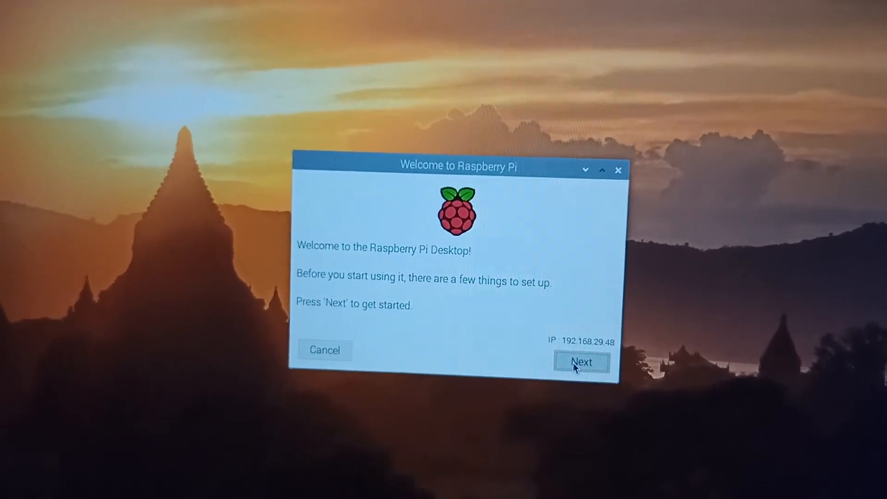
click(580, 361)
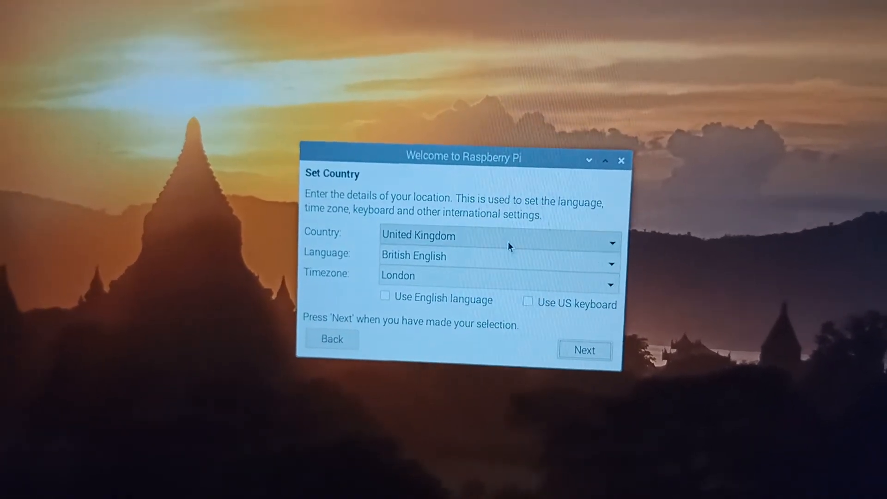
mouse_move(498, 255)
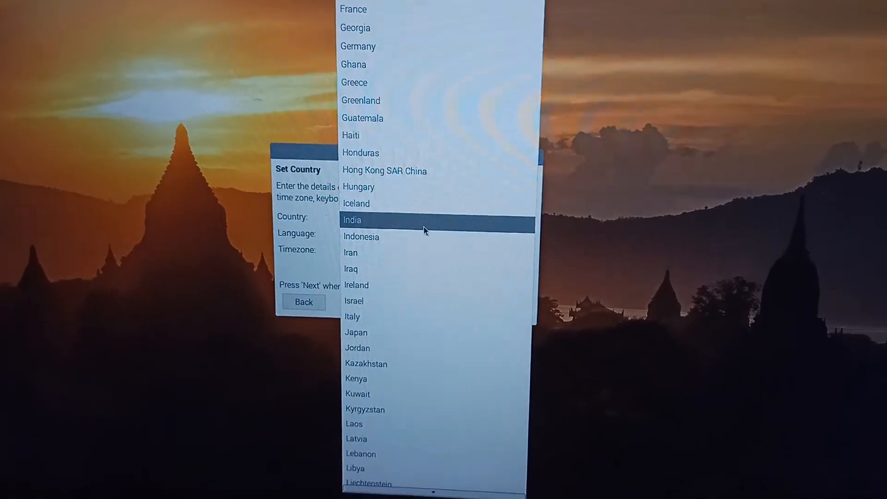
click(352, 220)
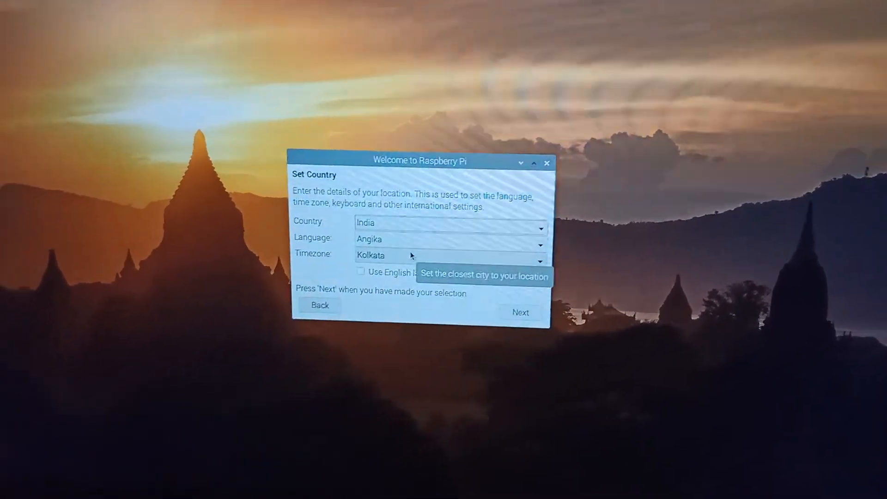
click(519, 312)
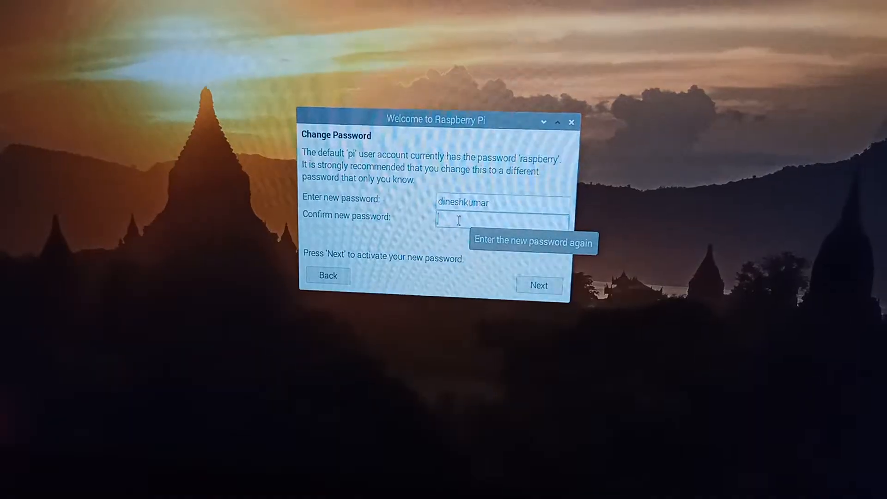
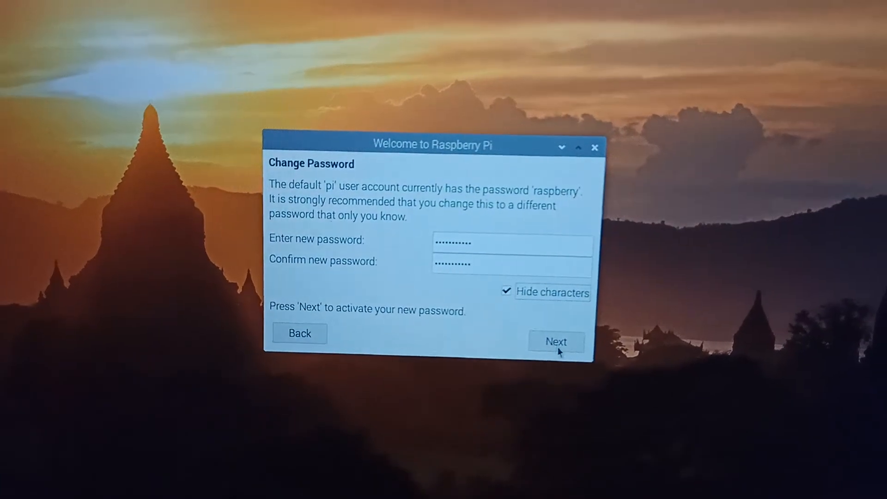
click(555, 341)
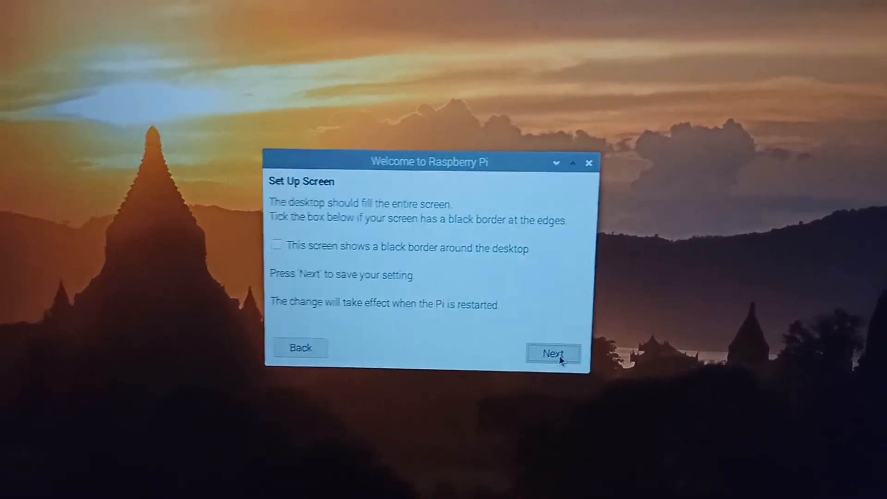
click(551, 352)
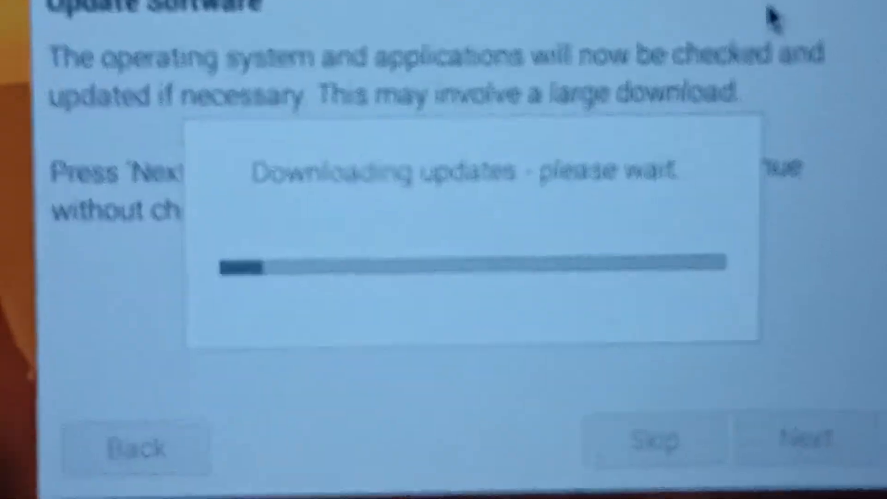